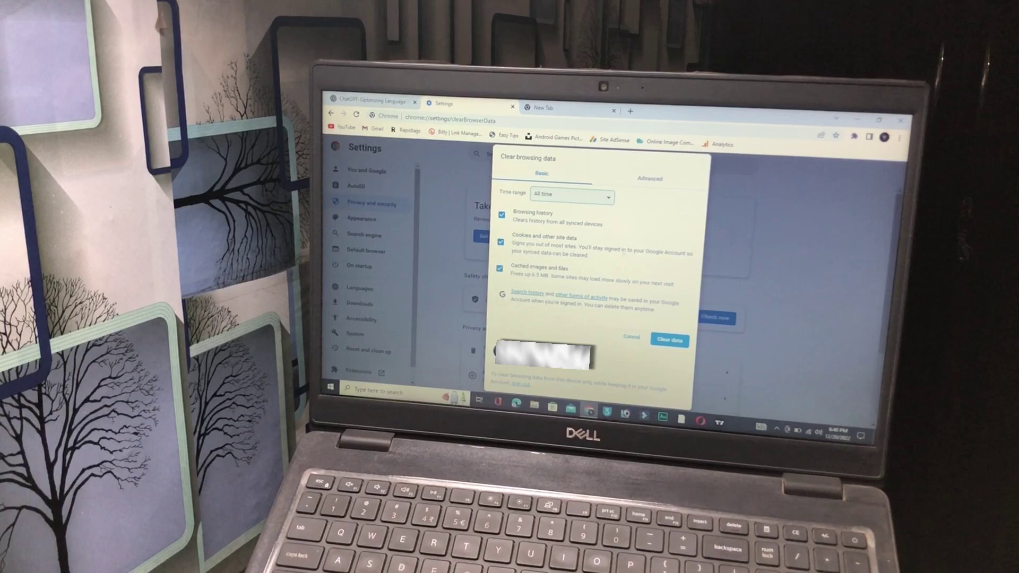
- Clear browsing history, cookies and cached files for All time via Clear data
click(668, 340)
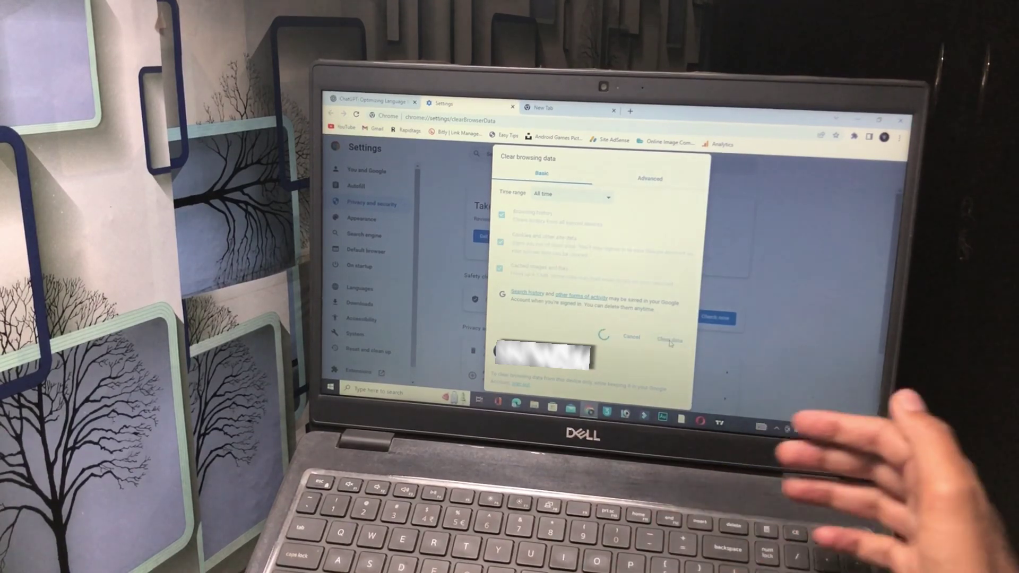
click(667, 340)
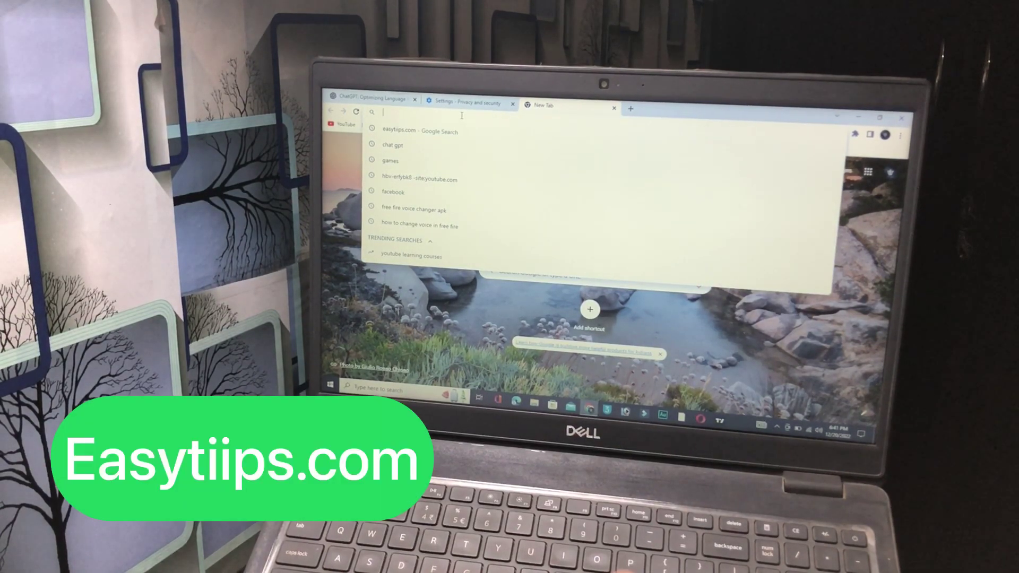
- Search Google for 'easytiips.com' from the address bar to find the Easy Tips site
text(easytiips.com)
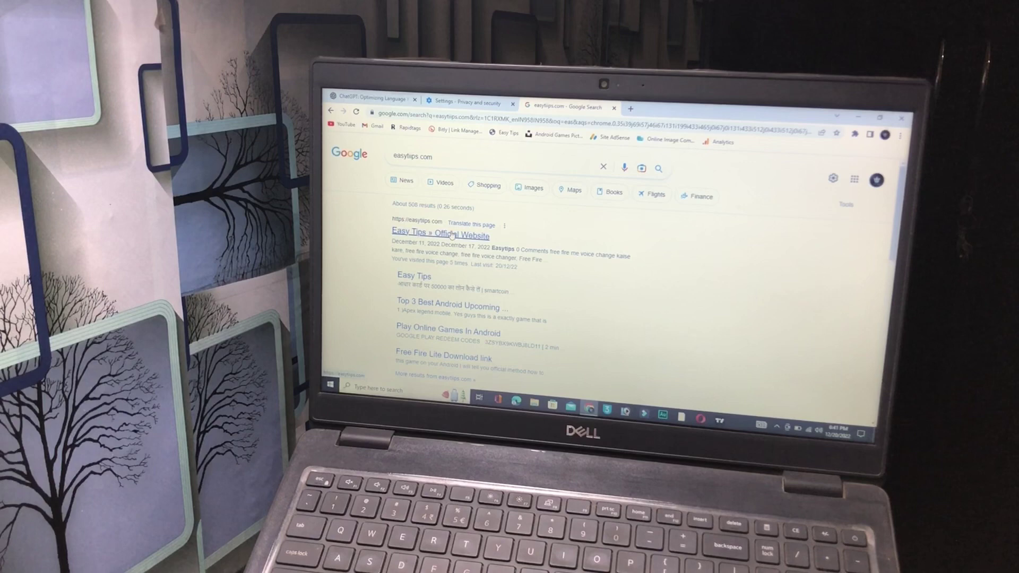
- On the Easy Tips site, search for 'solve', review the results, then show the ChatGPT article page
click(439, 234)
text(s)
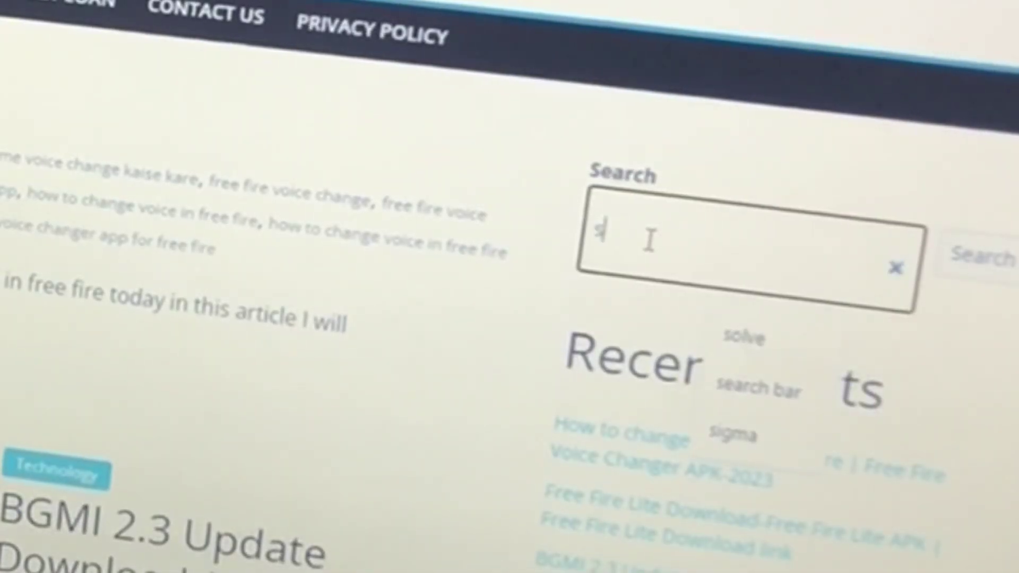
text(olve)
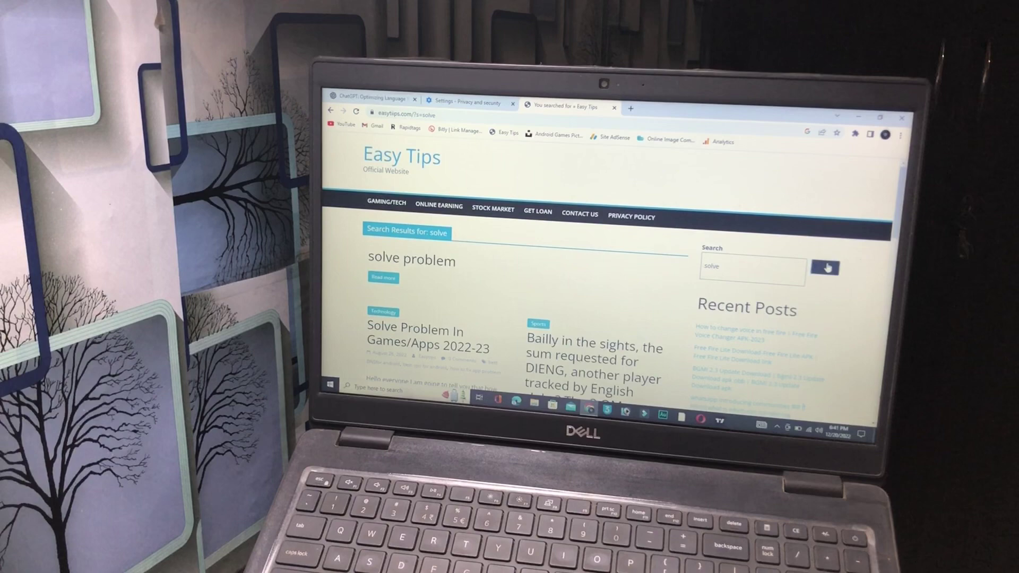
scroll(down, 3)
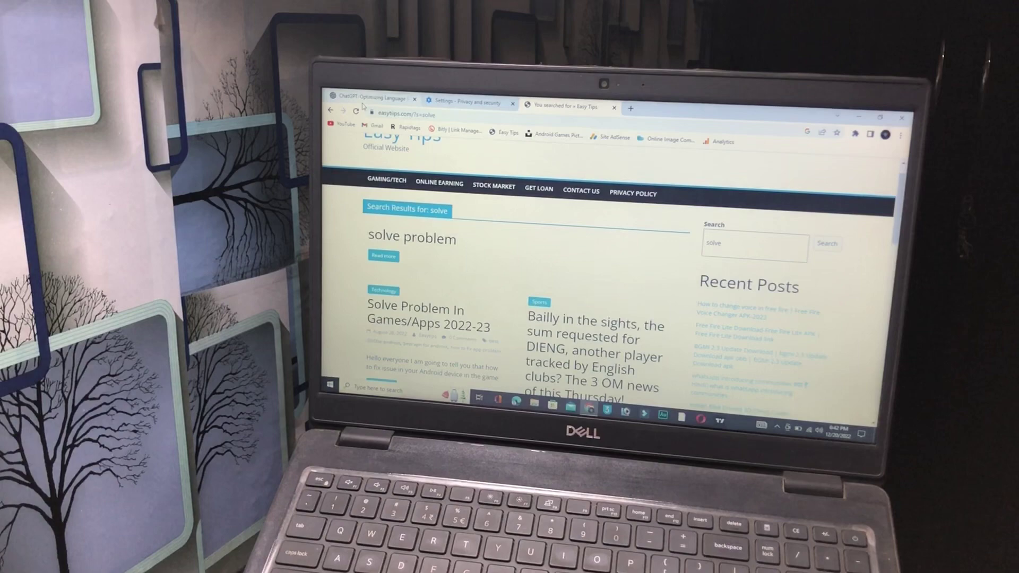
click(373, 98)
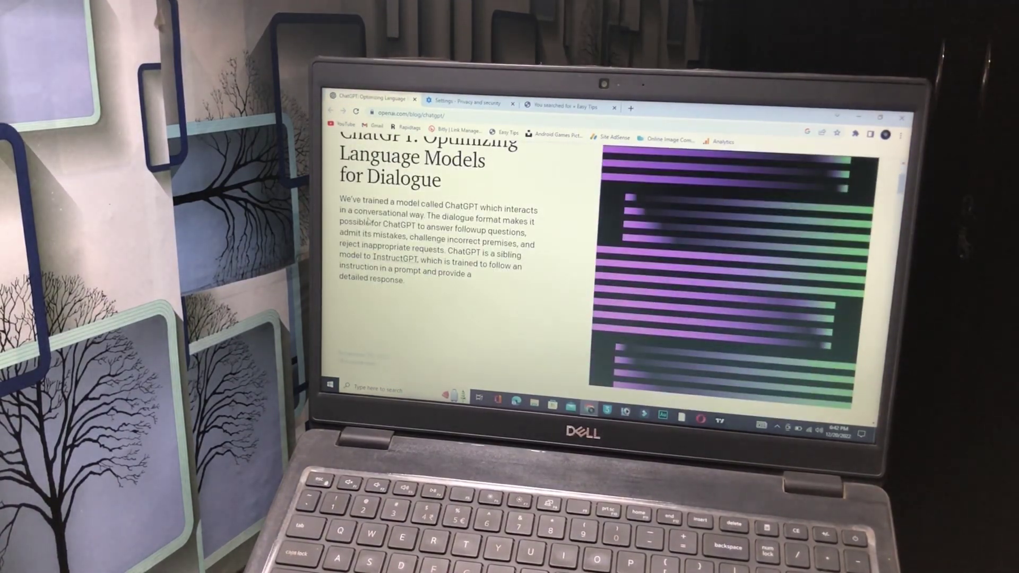